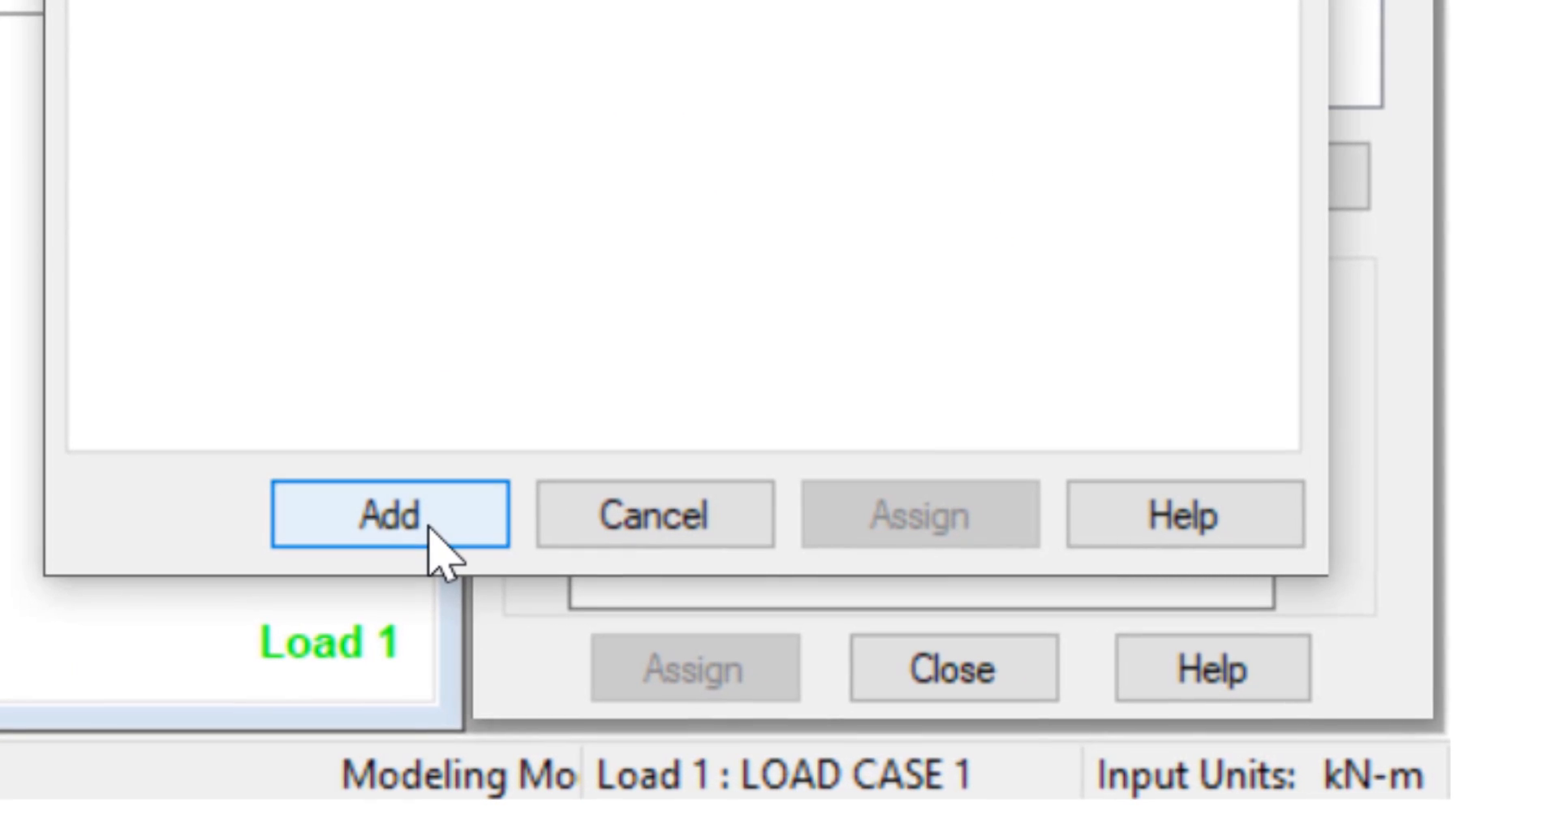
Add fixed Support 2, confirm the auto-save, and assign S2 to the beam's left-end node.
left_click(391, 514)
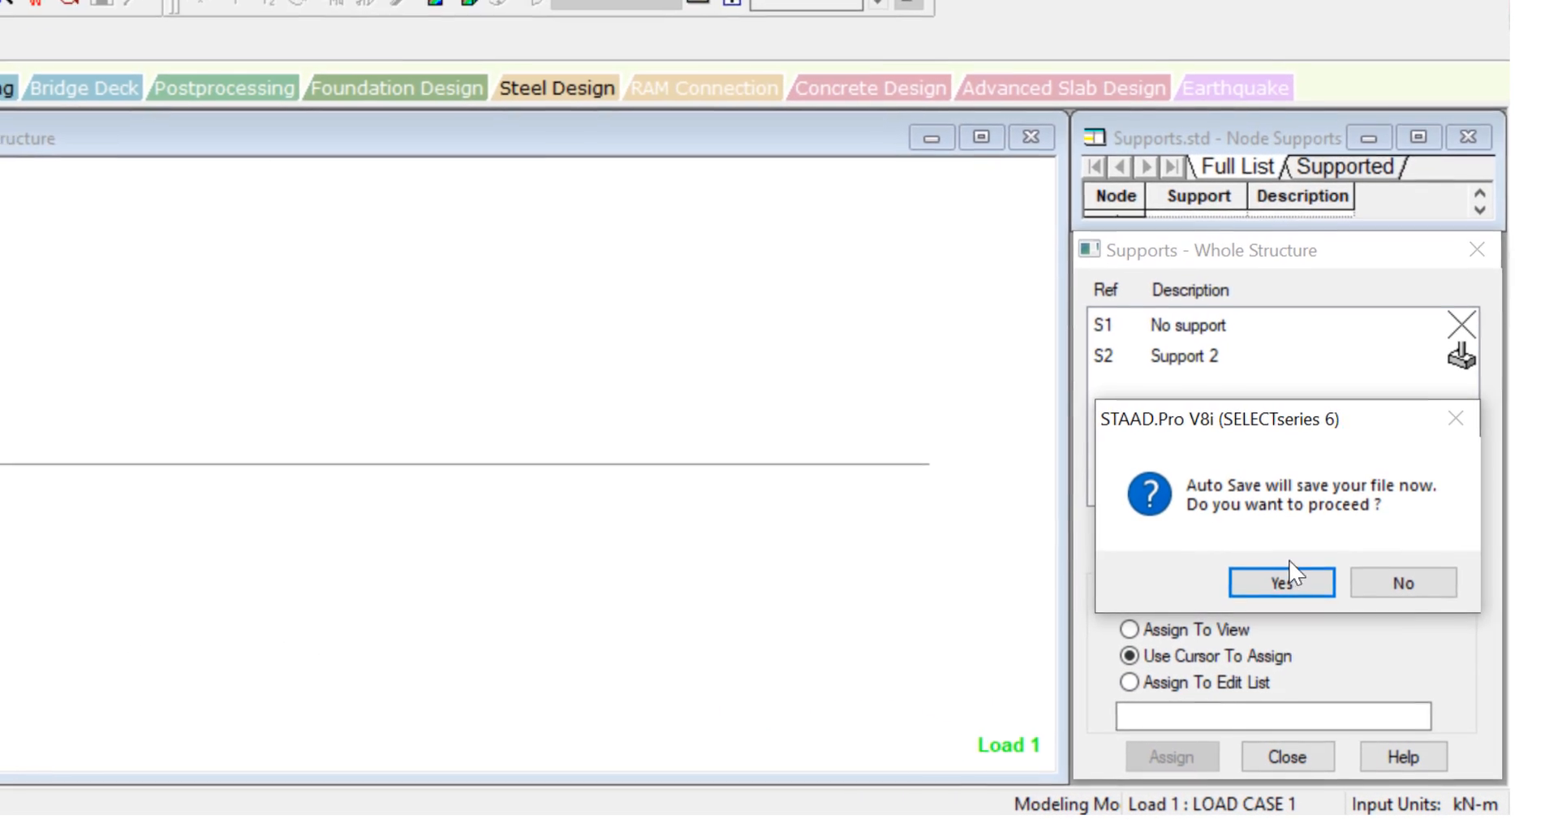
left_click(1279, 581)
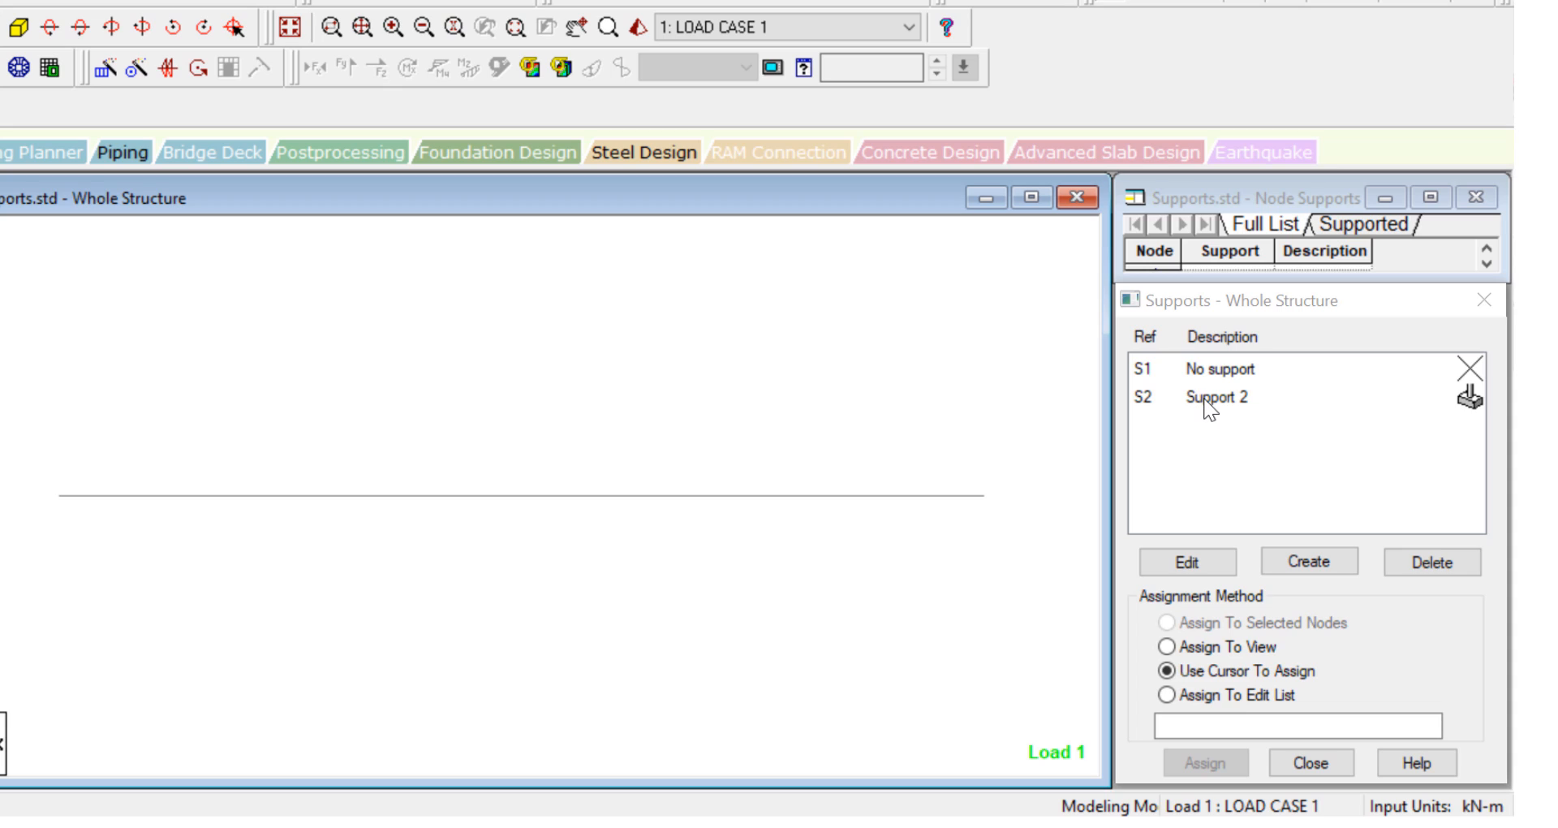
left_click(1214, 397)
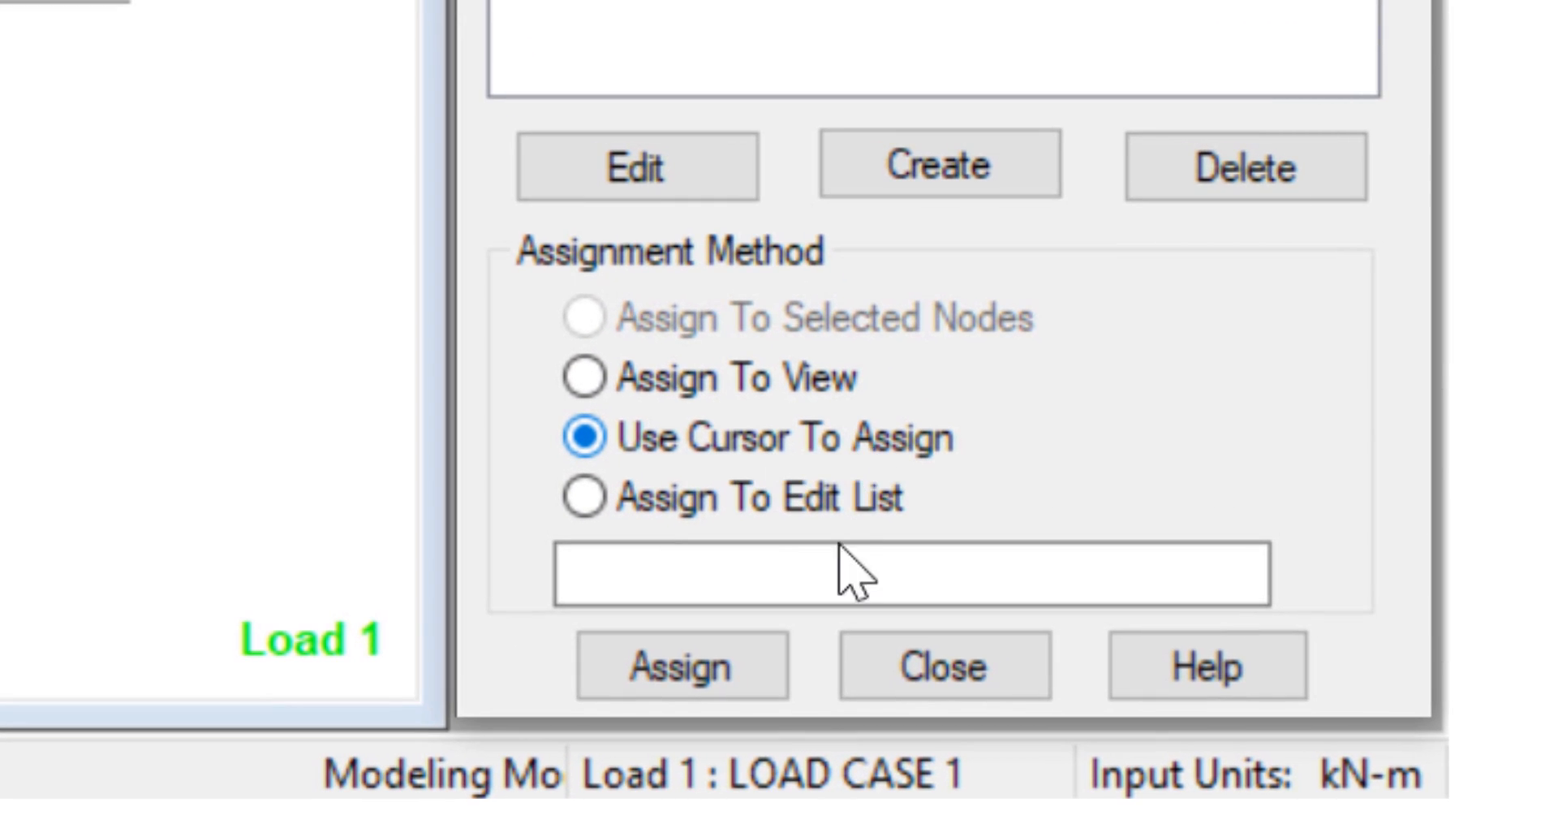
left_click(682, 665)
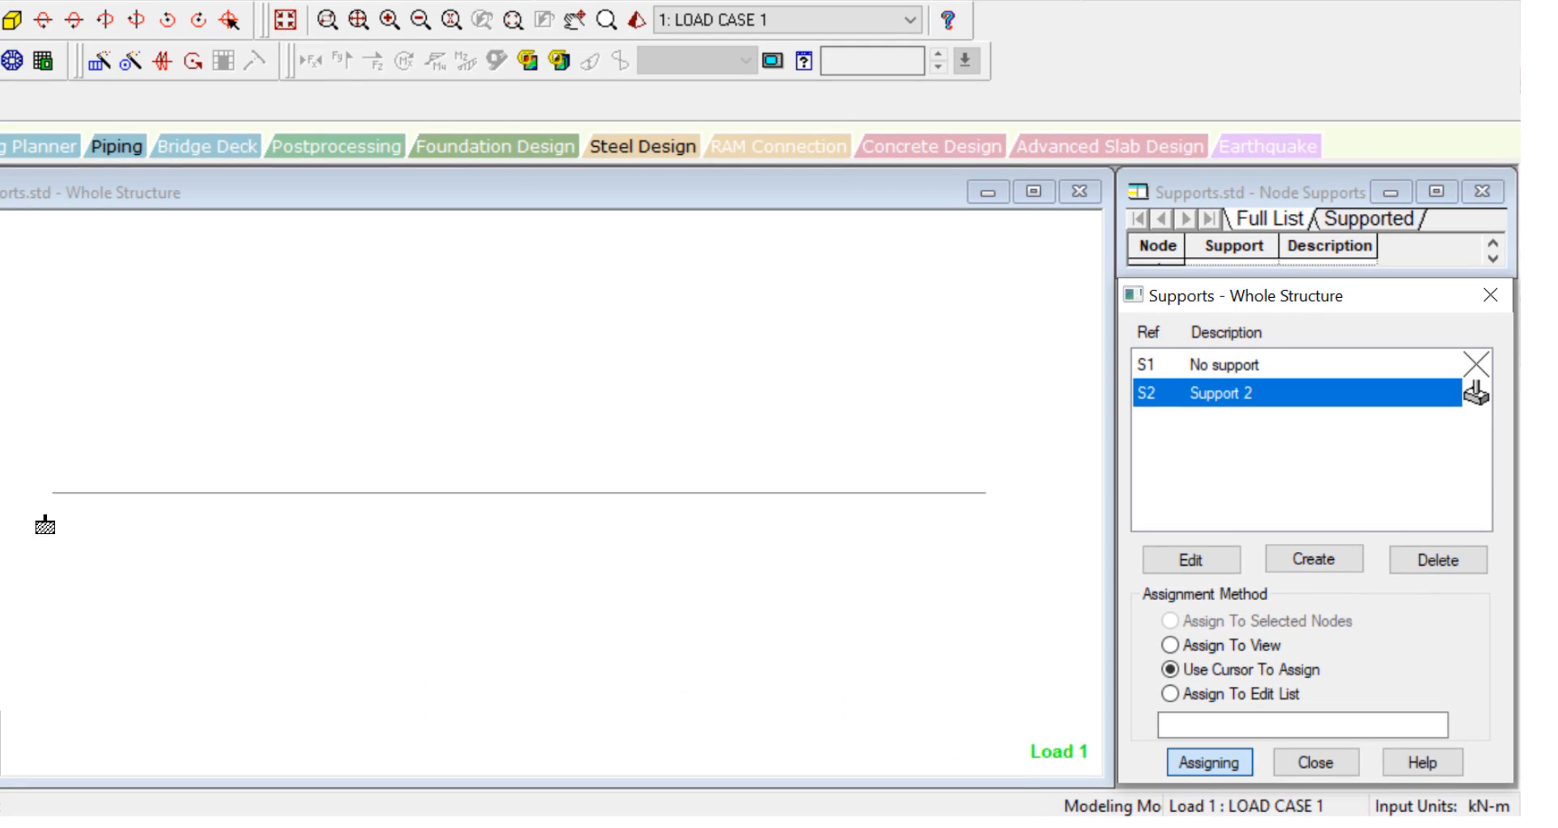
left_click(53, 506)
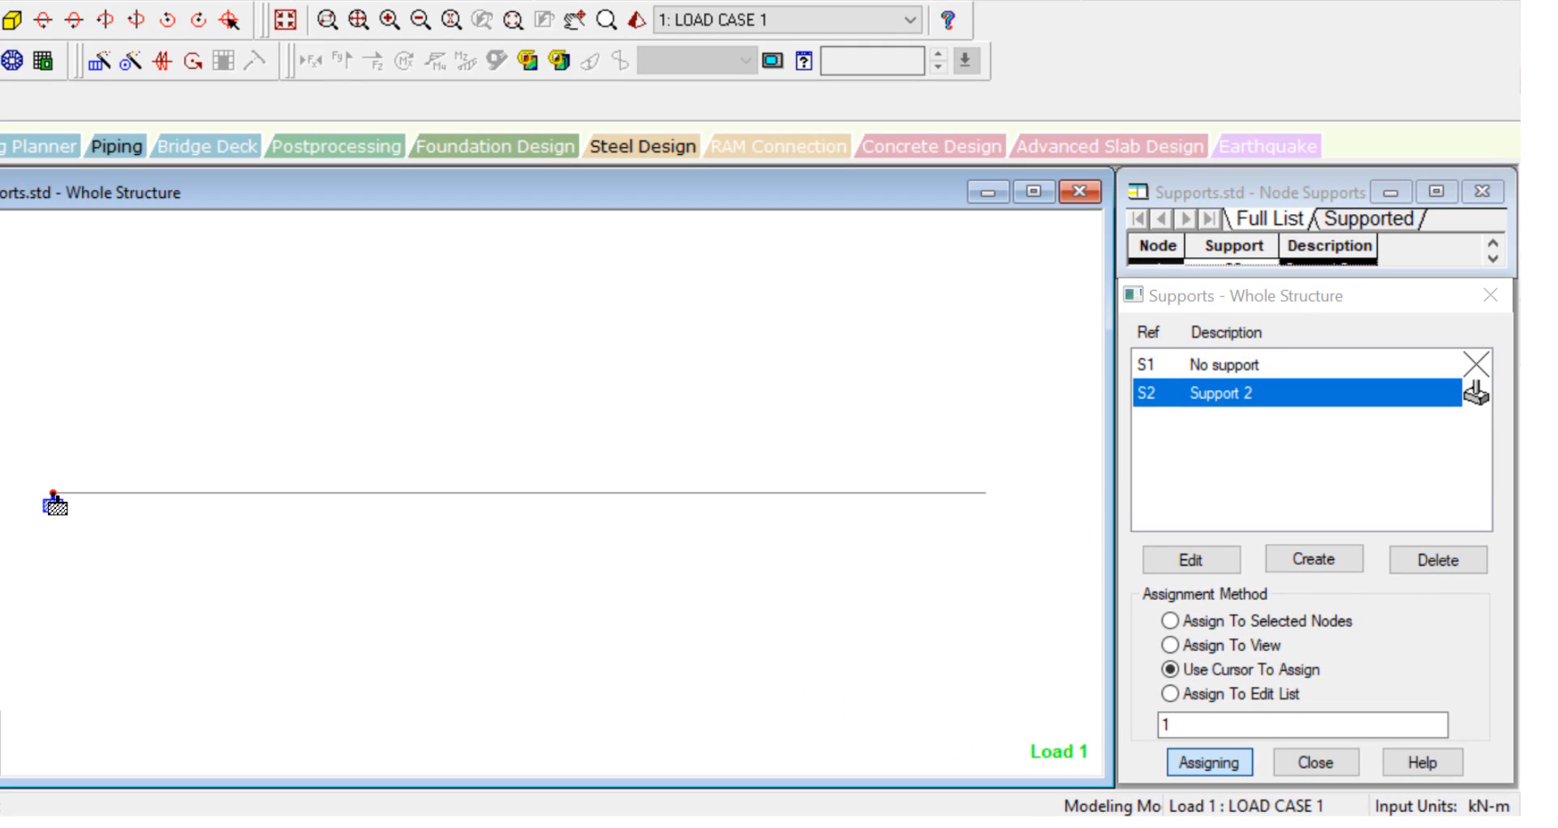
left_click(57, 505)
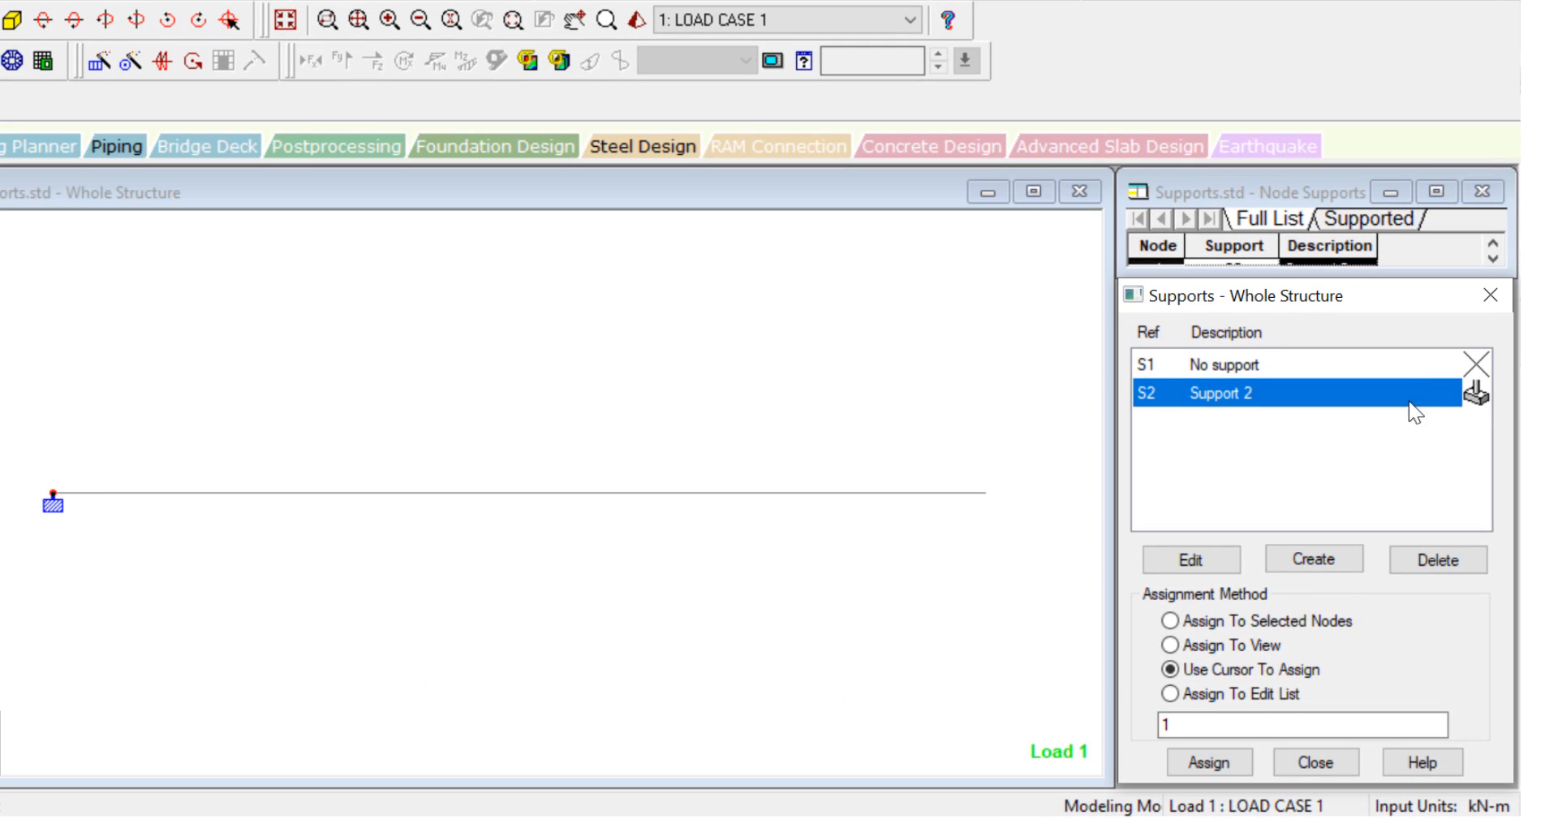
left_click(1311, 557)
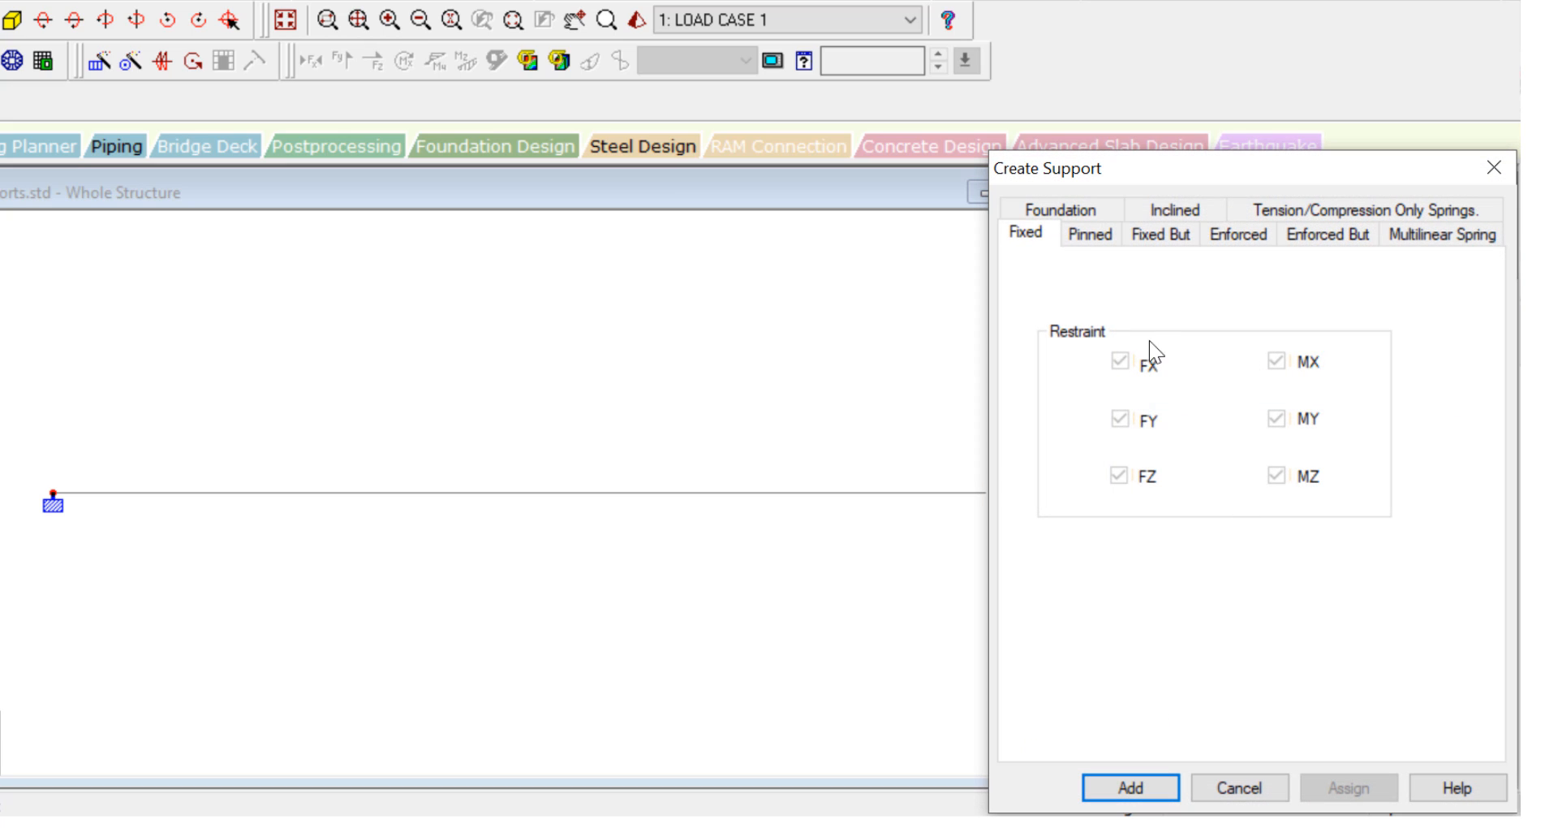
Add a pinned Support 3 and select S3 to assign to the left-end node.
left_click(1089, 234)
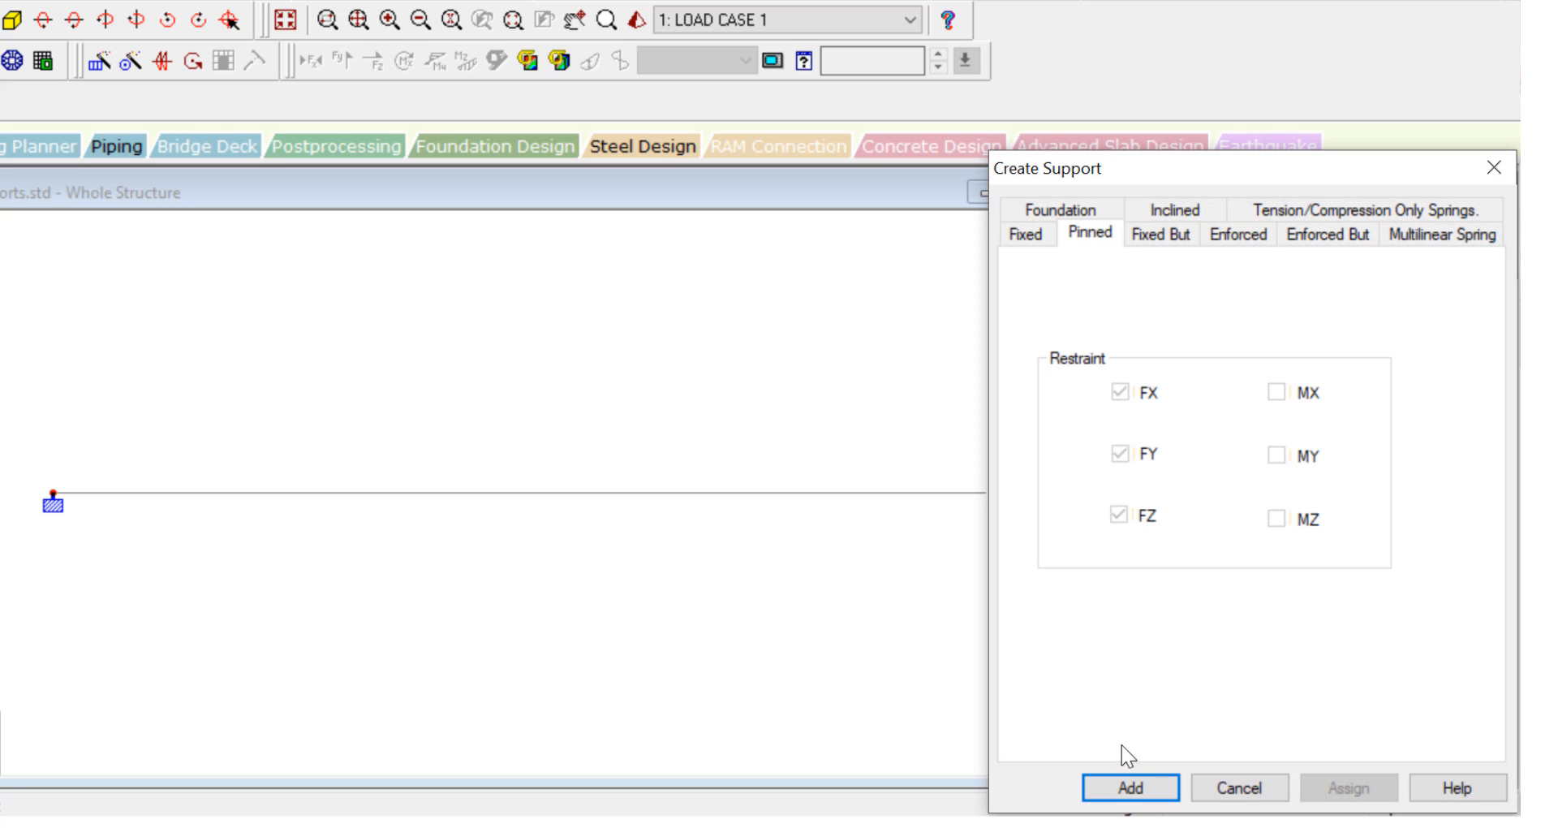
left_click(1128, 787)
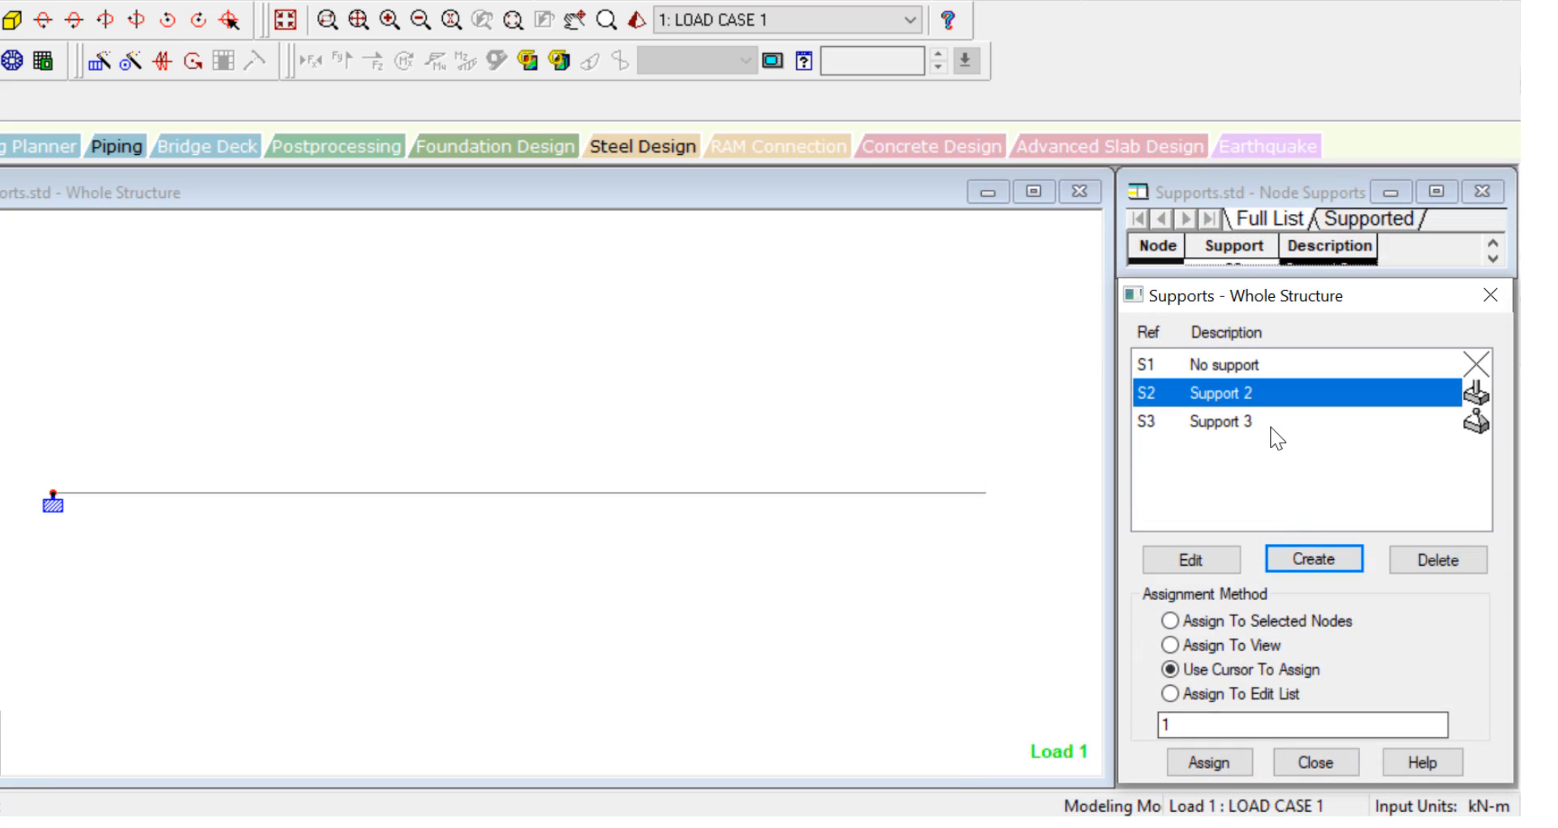
left_click(1218, 420)
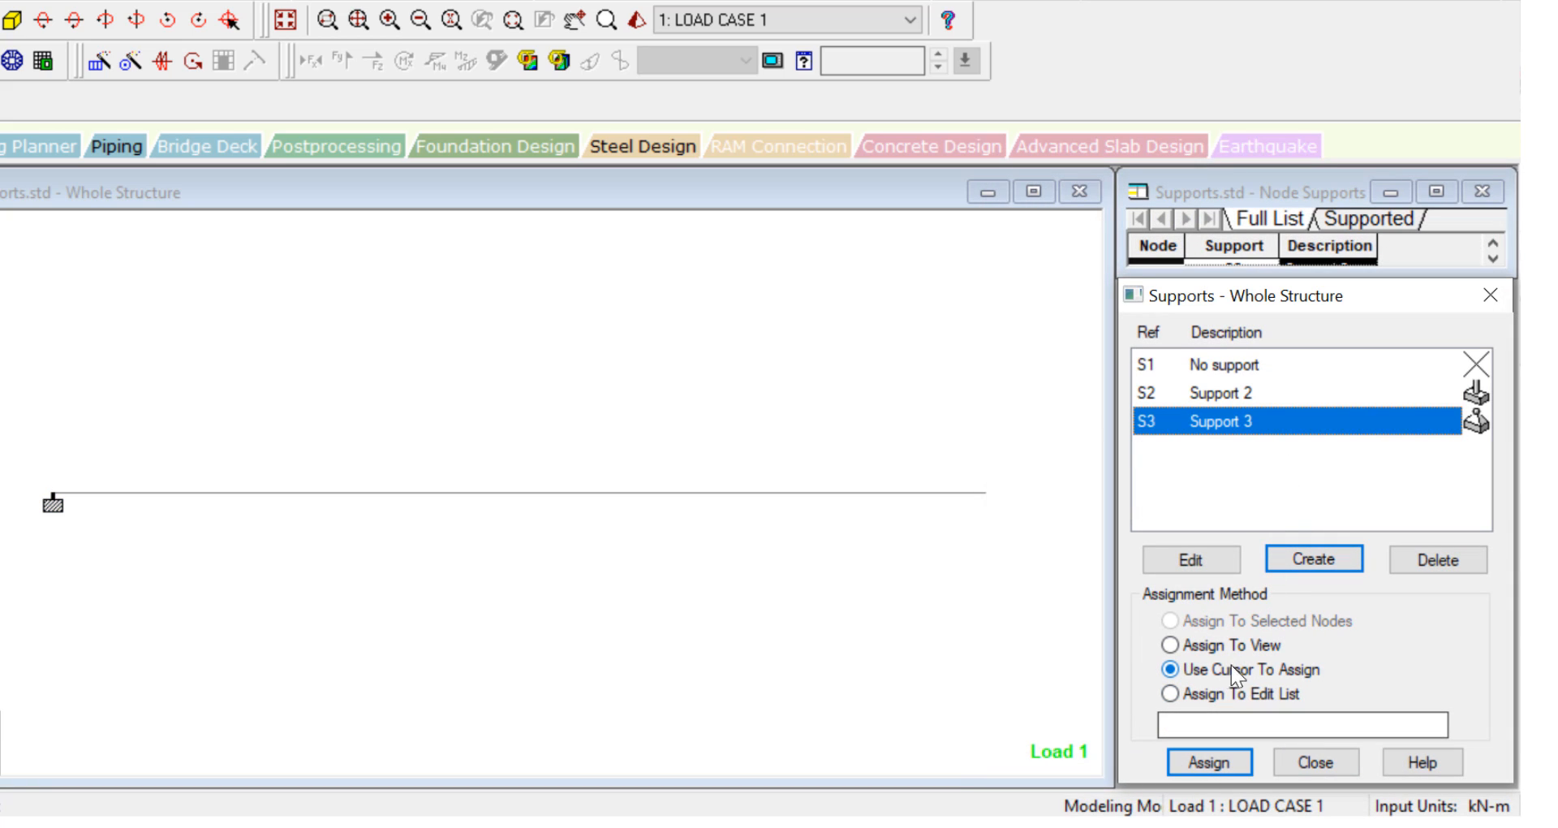
left_click(1208, 761)
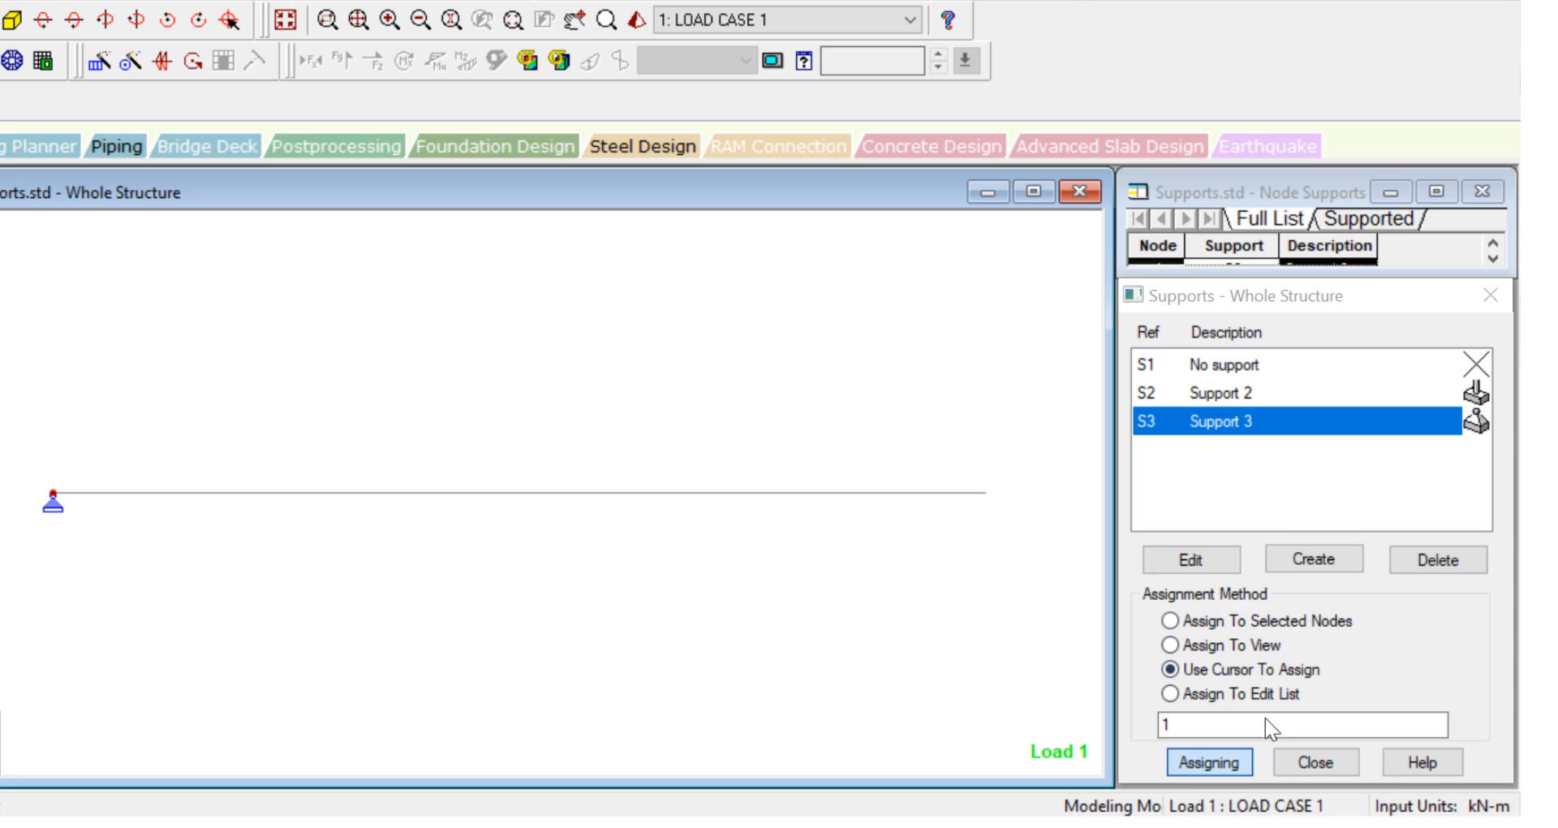
Add an Enforced But support with FX and MZ released as Support 4.
left_click(1311, 558)
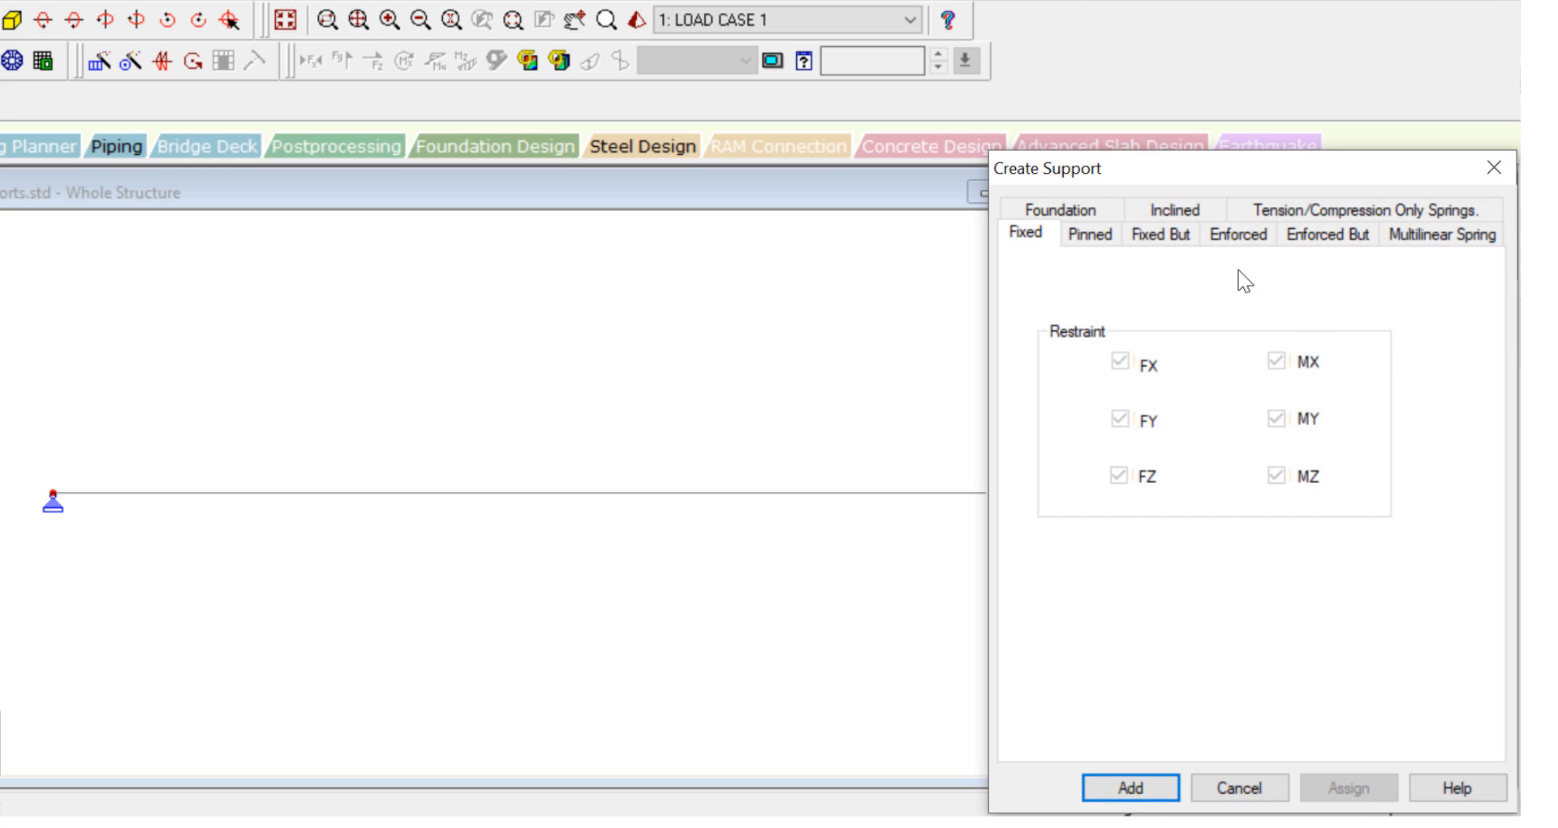
left_click(1160, 234)
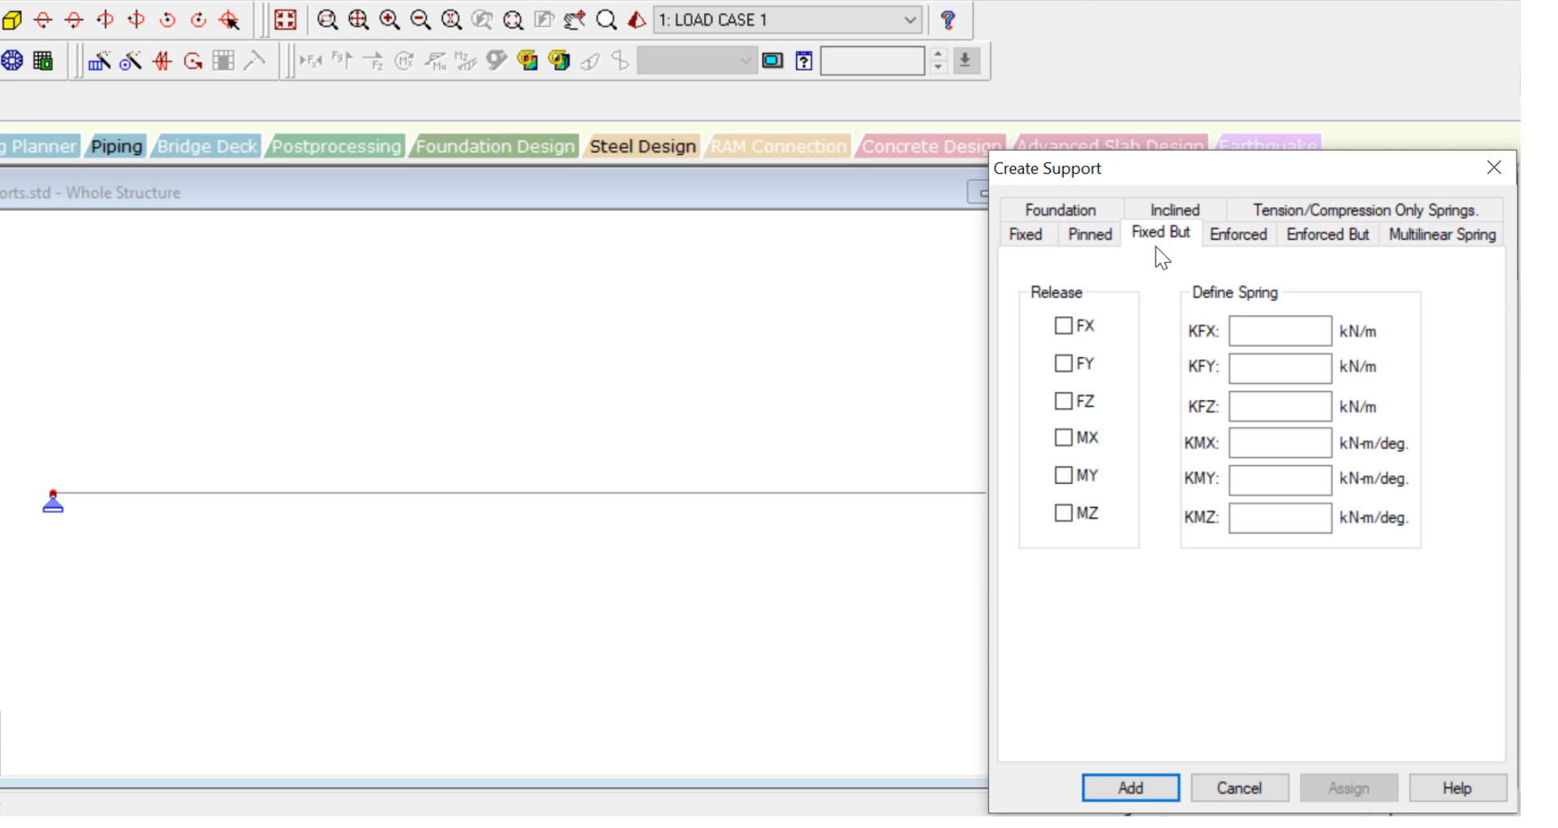
left_click(1326, 233)
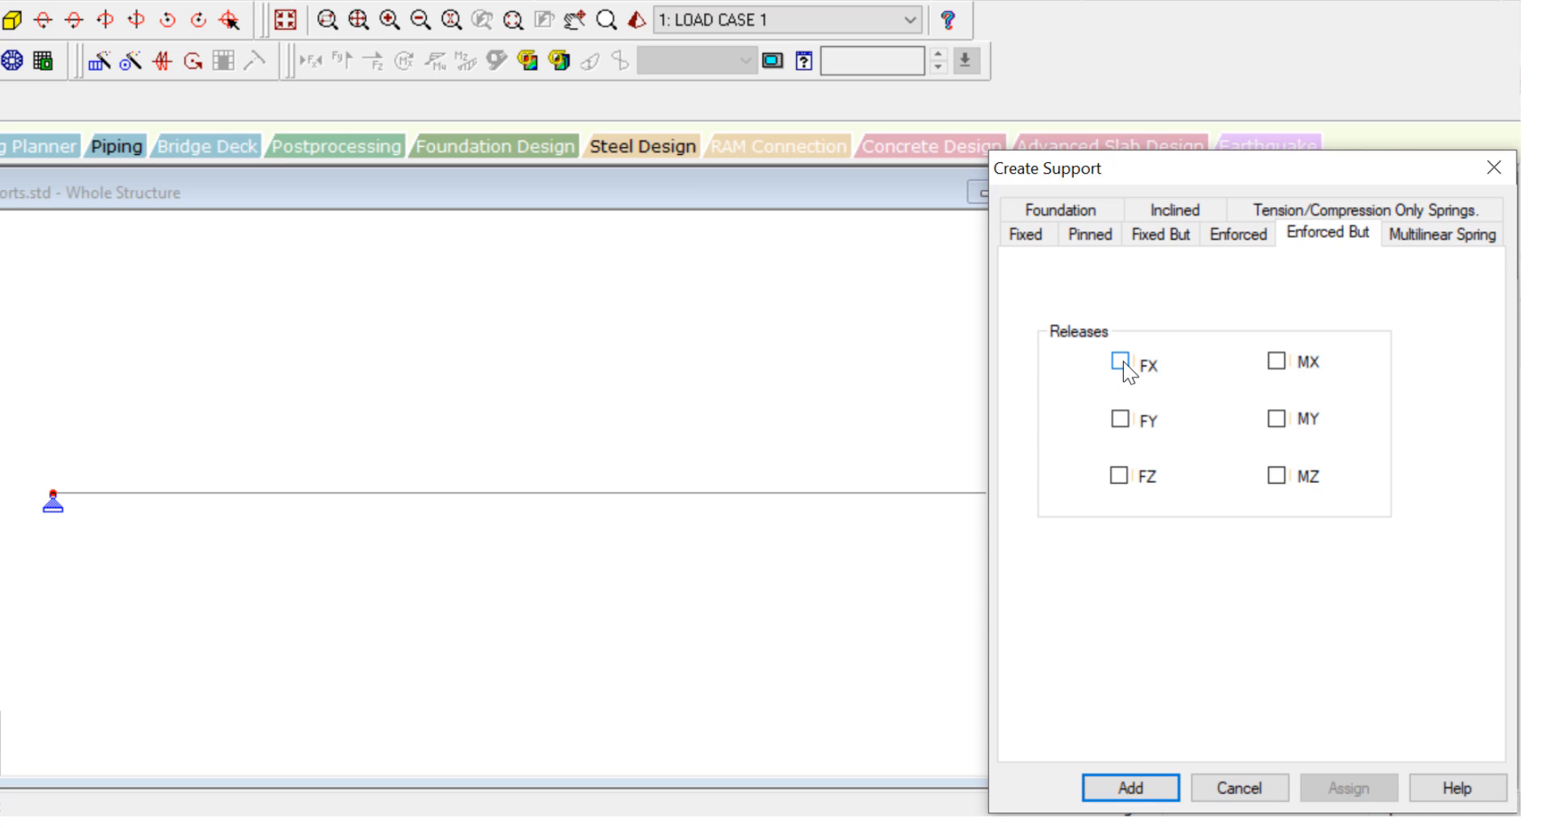
left_click(1119, 360)
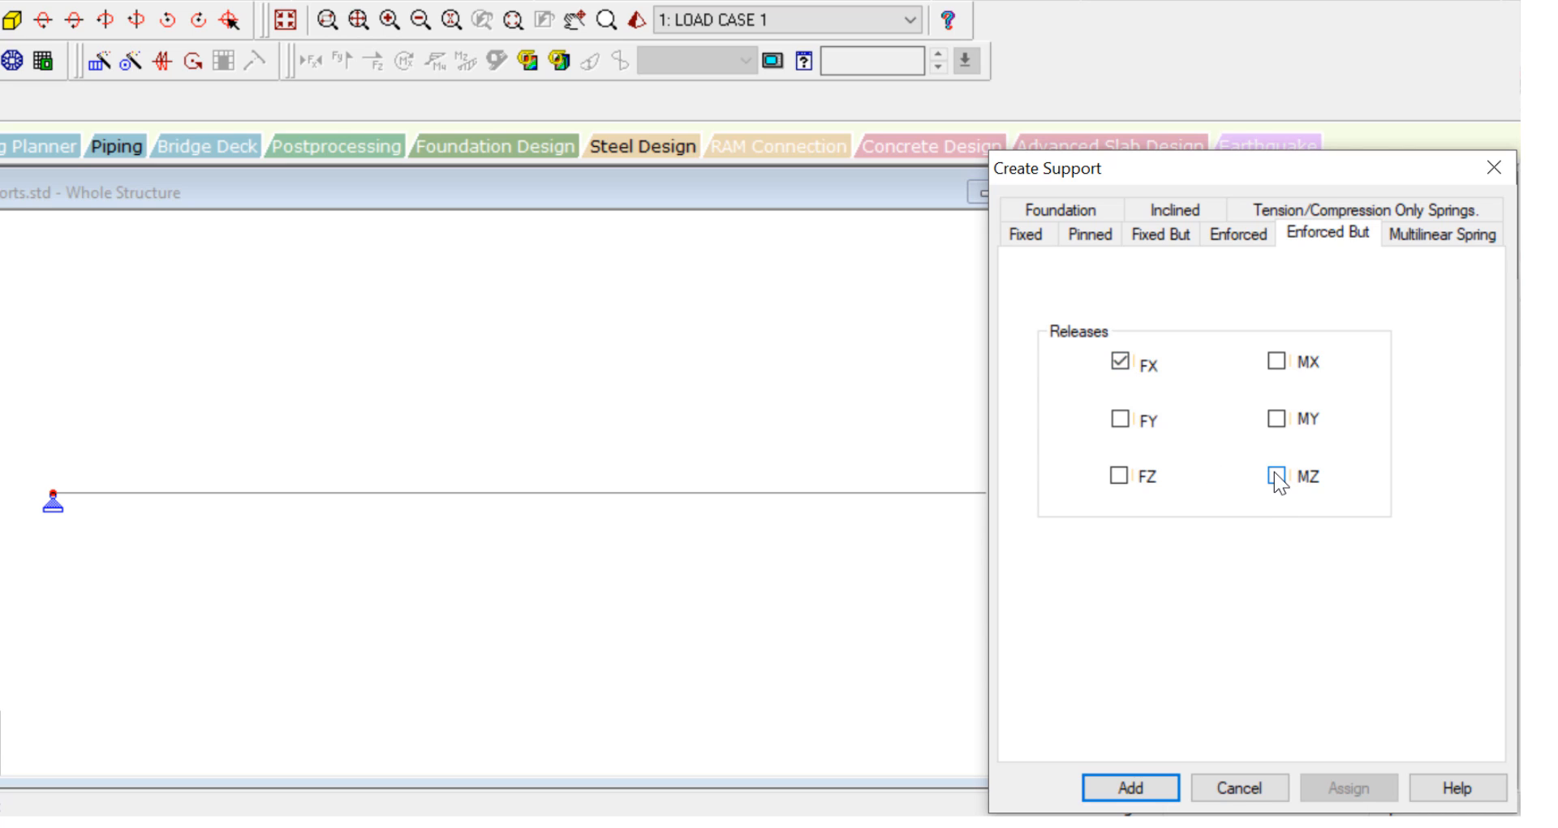
left_click(1278, 476)
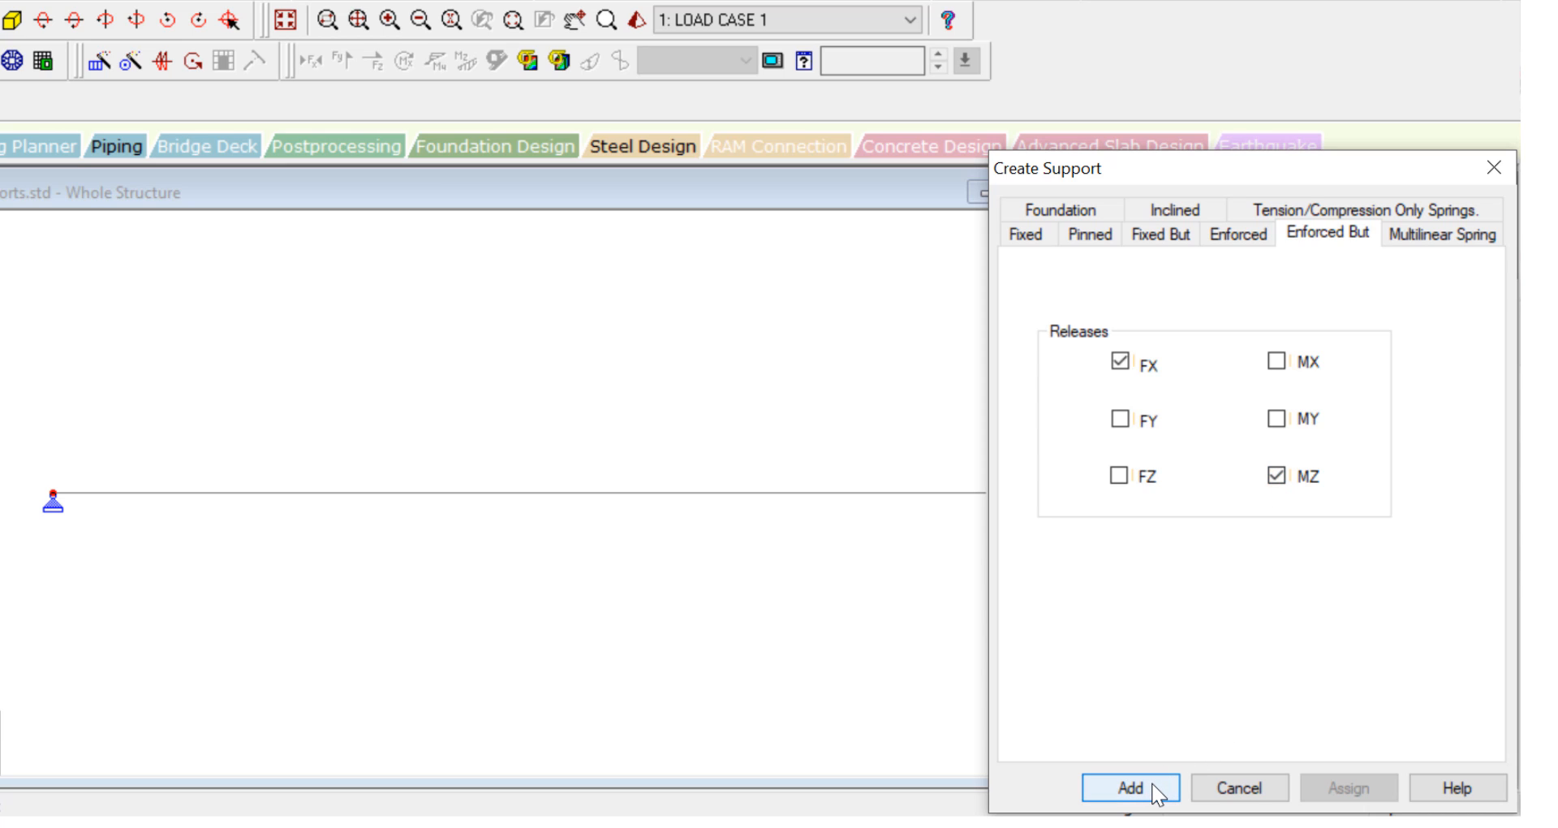
left_click(1130, 788)
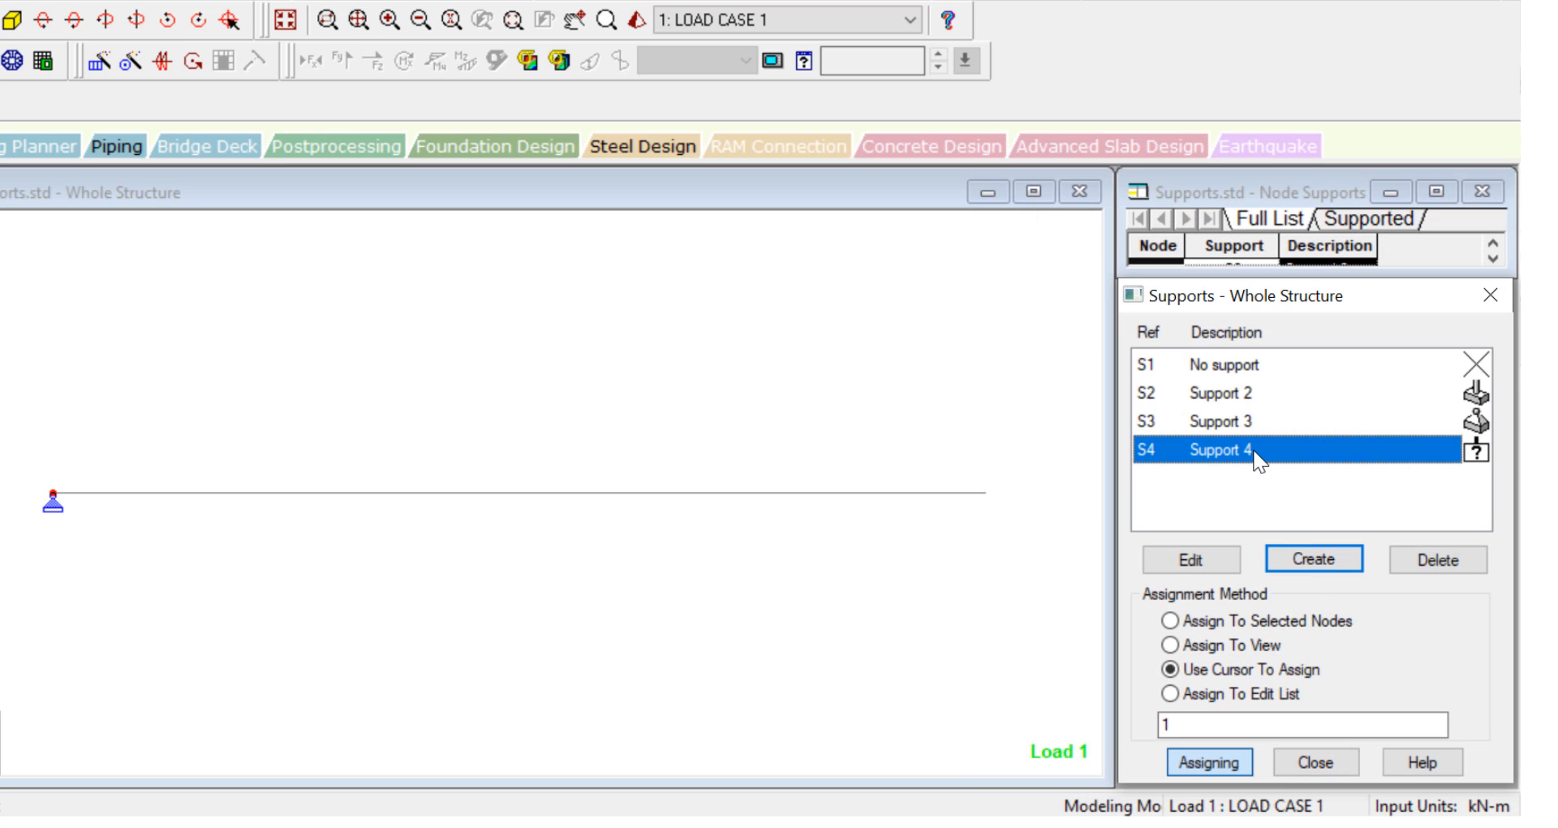